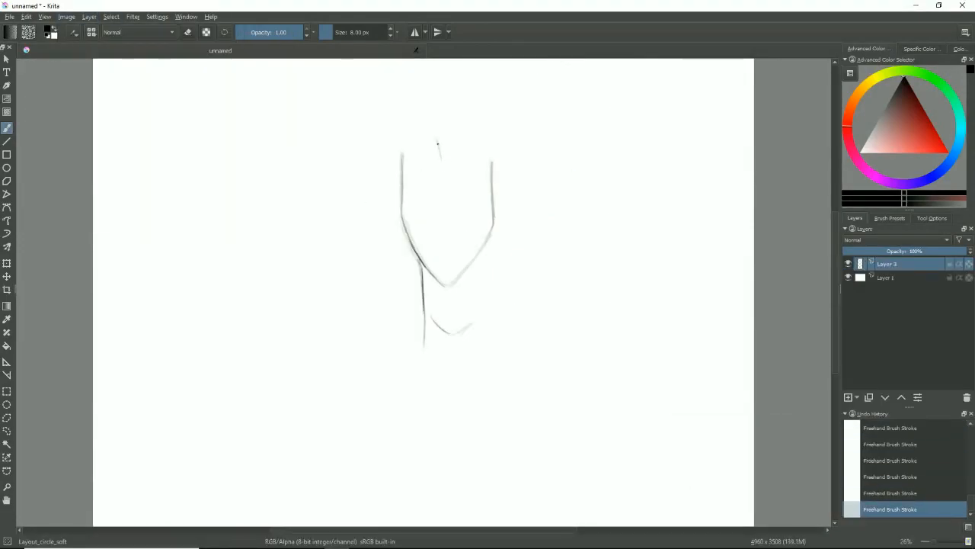
# Sketch the spiky hair spikes around the face and add the eye line on Layer 3.
pyautogui.moveTo(438, 145); pyautogui.dragTo(594, 381)
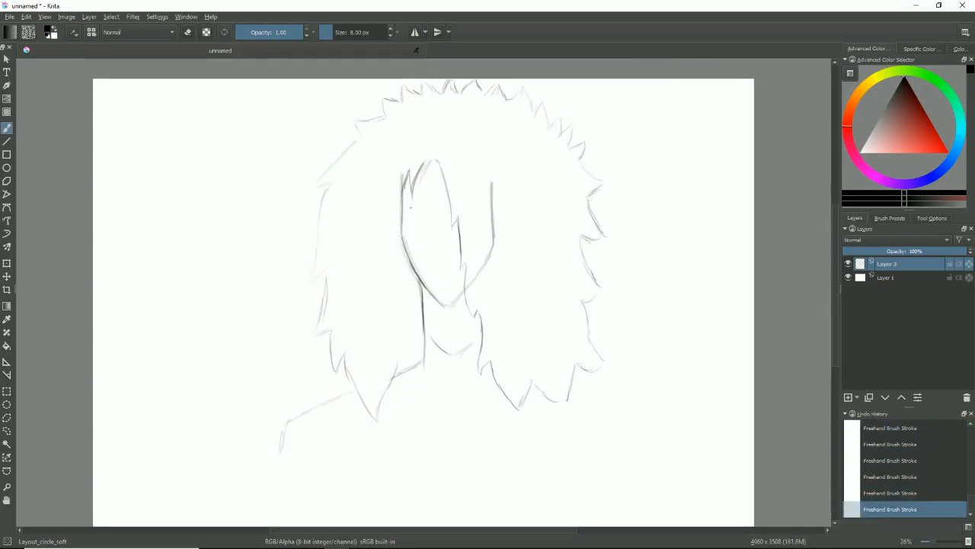
pyautogui.moveTo(408, 202); pyautogui.dragTo(442, 209)
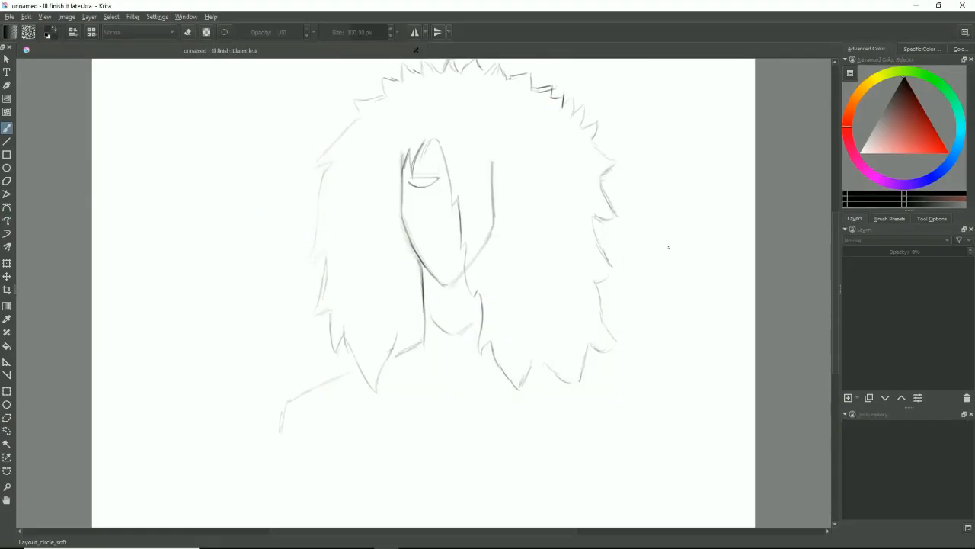
# Ink the forehead strand and the left side of the hair in solid black.
pyautogui.moveTo(427, 118); pyautogui.dragTo(412, 176)
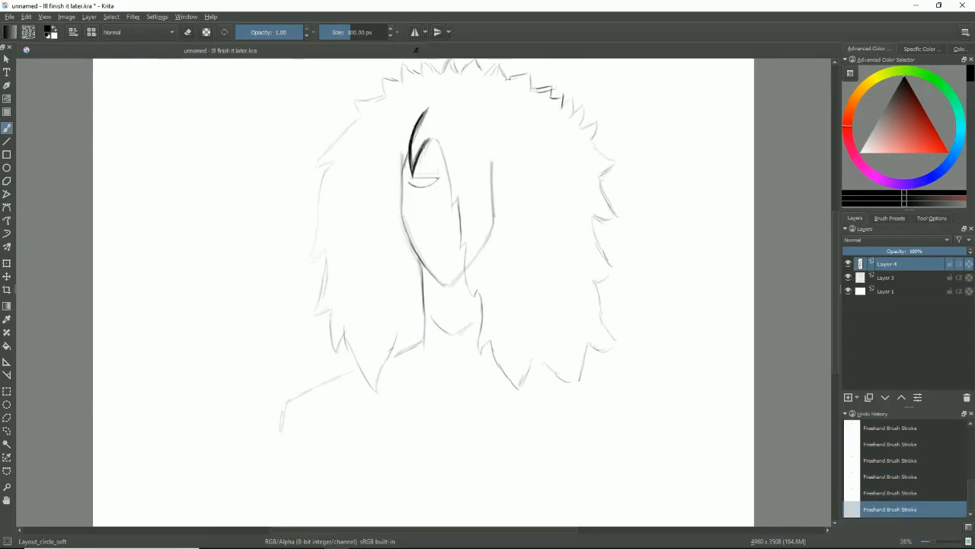
pyautogui.moveTo(427, 122); pyautogui.dragTo(404, 267)
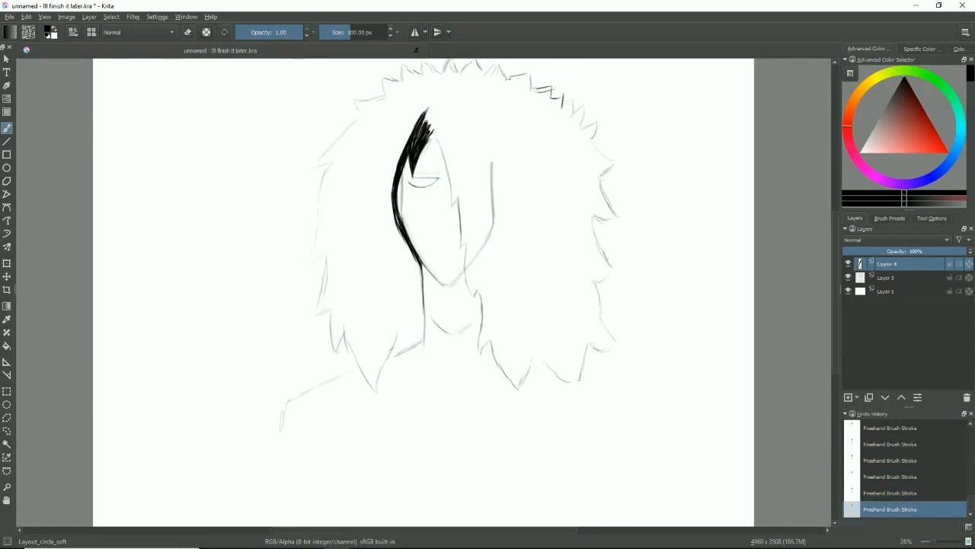
pyautogui.moveTo(415, 122); pyautogui.dragTo(373, 389)
pyautogui.write('8')
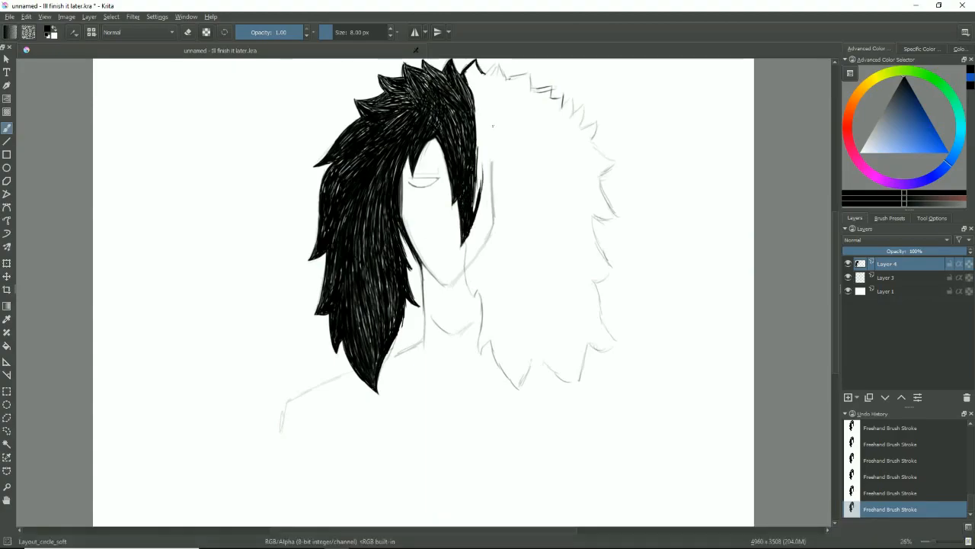
# Ink black hair across the top of the head and down the right of the face.
pyautogui.moveTo(480, 69); pyautogui.dragTo(472, 298)
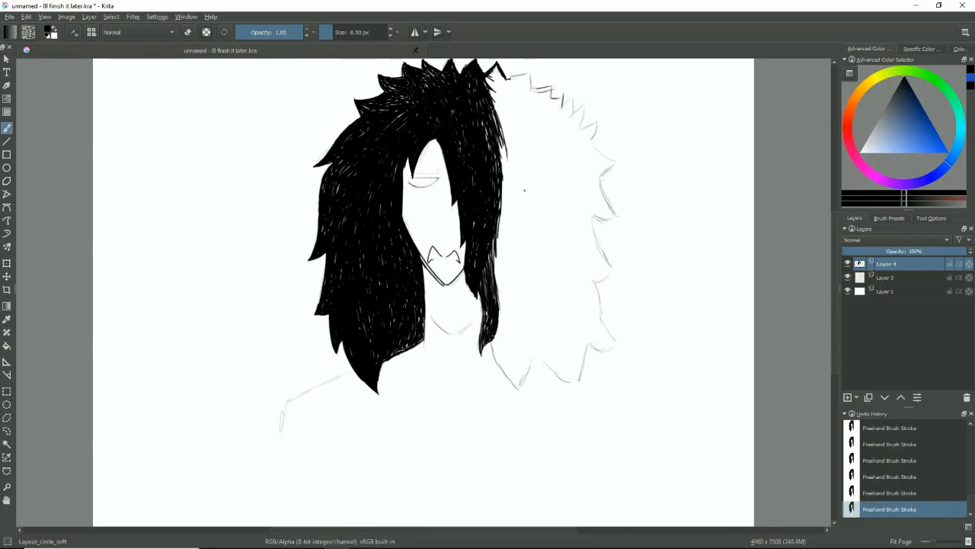
pyautogui.moveTo(503, 76); pyautogui.dragTo(518, 373)
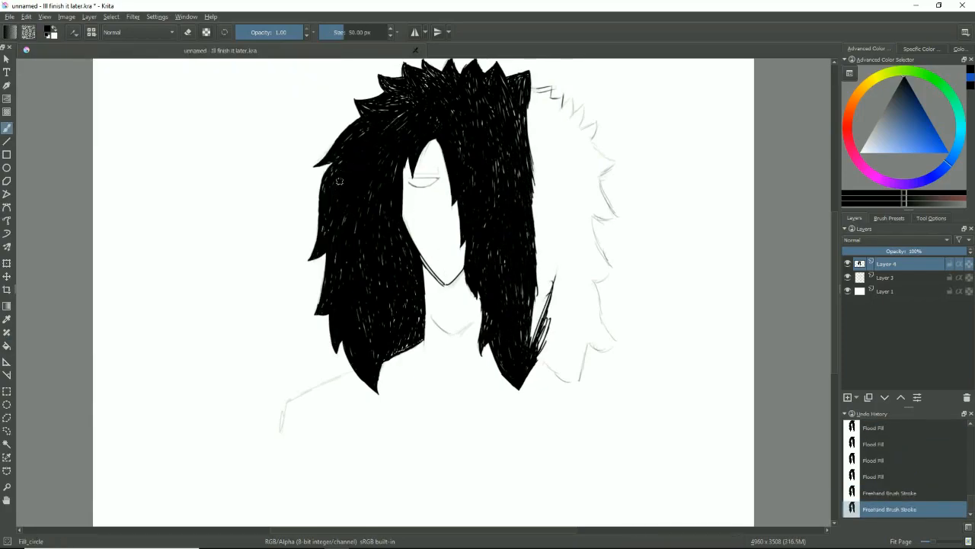
# Fill the remaining hair area with solid black.
pyautogui.moveTo(339, 181); pyautogui.dragTo(396, 290)
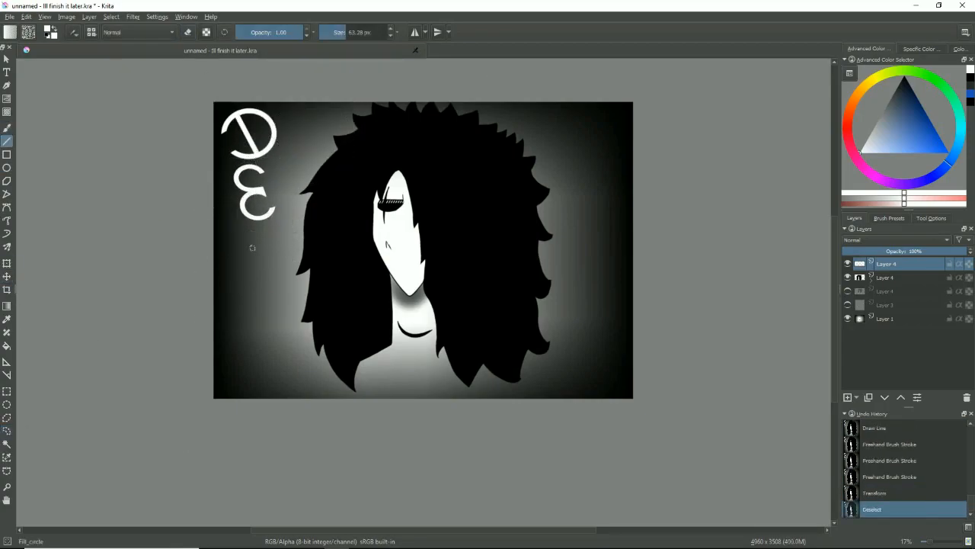
# Draw another white letter at the top left and add white letters on the right and lower left.
pyautogui.moveTo(251, 267); pyautogui.dragTo(270, 335)
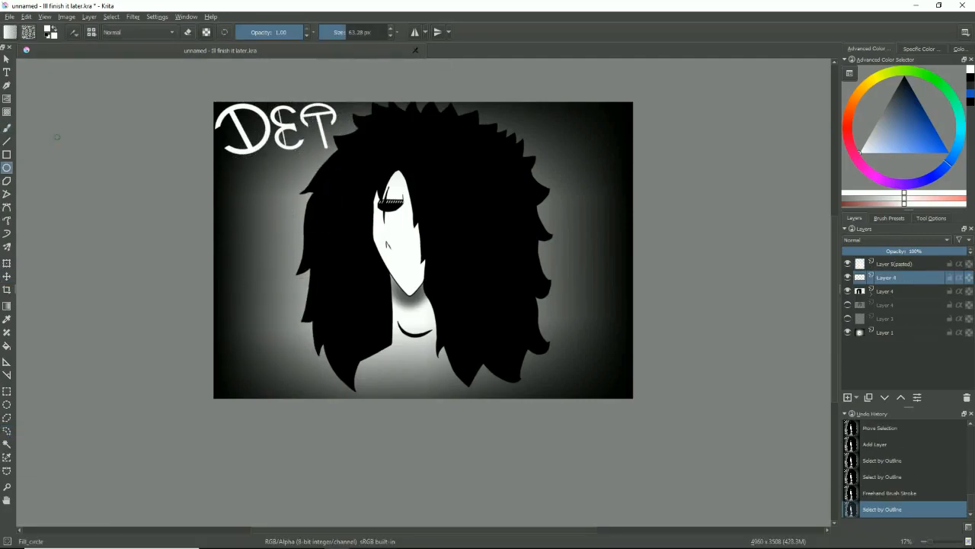
pyautogui.moveTo(564, 122); pyautogui.dragTo(617, 221)
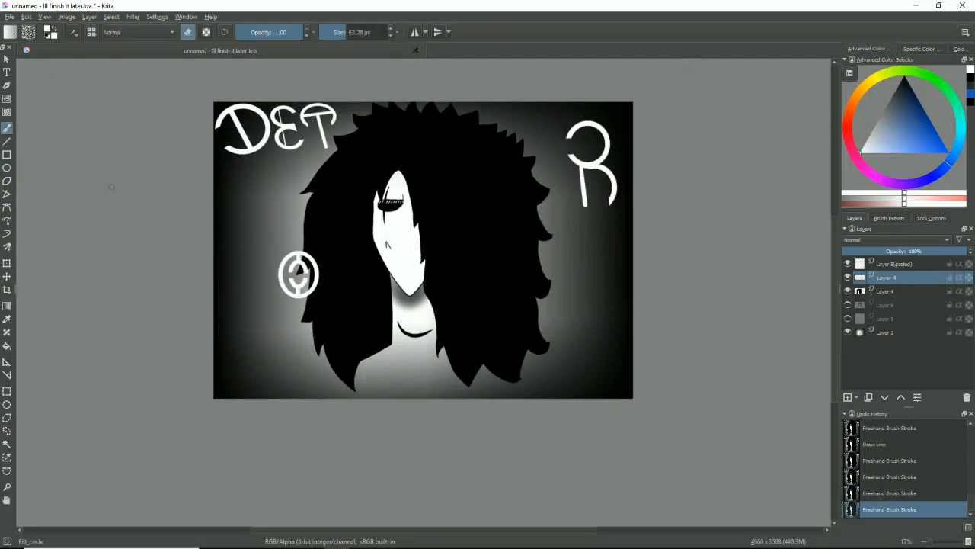